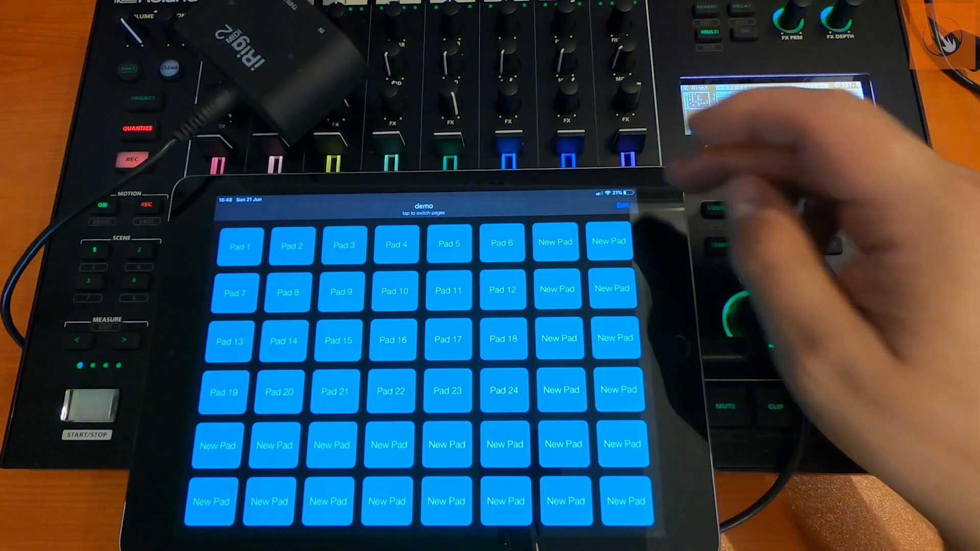
- Enter Editing Mode for the demo page, showing its 6 rows and 8 columns
{"action": "left_click", "coordinate": [623, 206]}
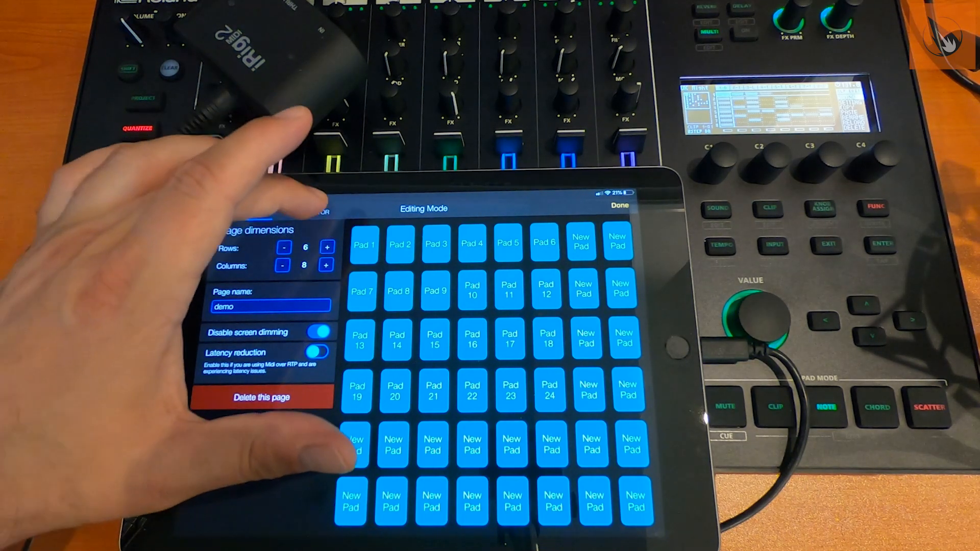
- Review Program Change actions on channel 1 for Pads 7 and 13, then return to playing
{"action": "left_click", "coordinate": [362, 244]}
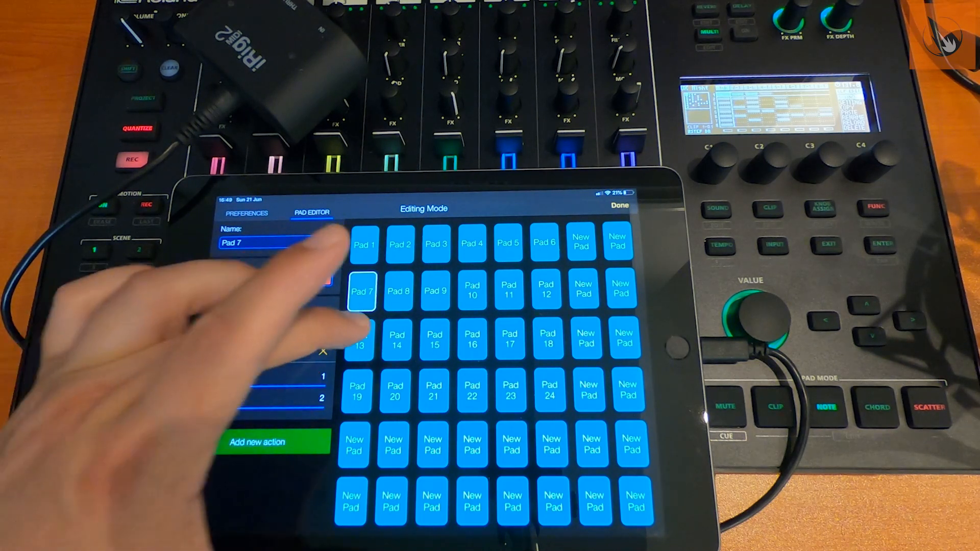
{"action": "left_click", "coordinate": [361, 339]}
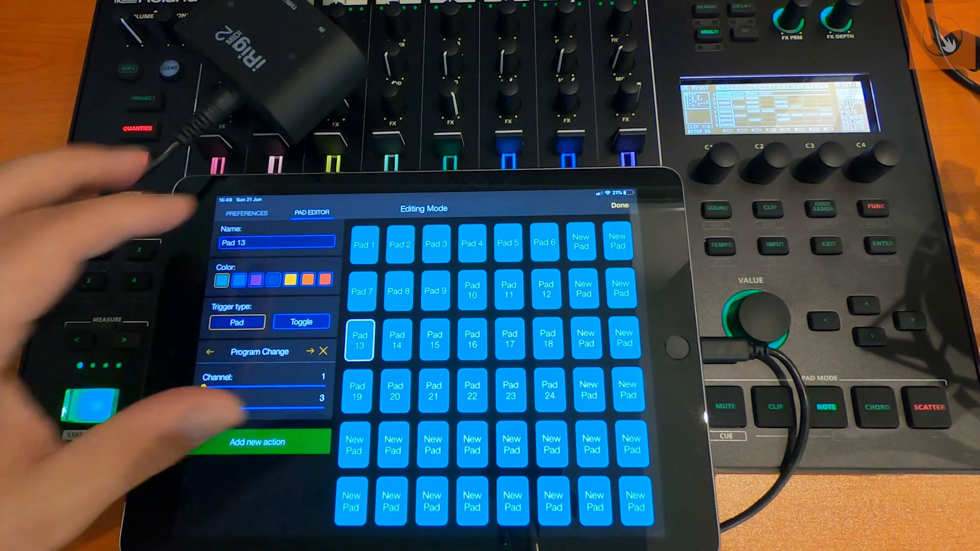
{"action": "left_click", "coordinate": [619, 206]}
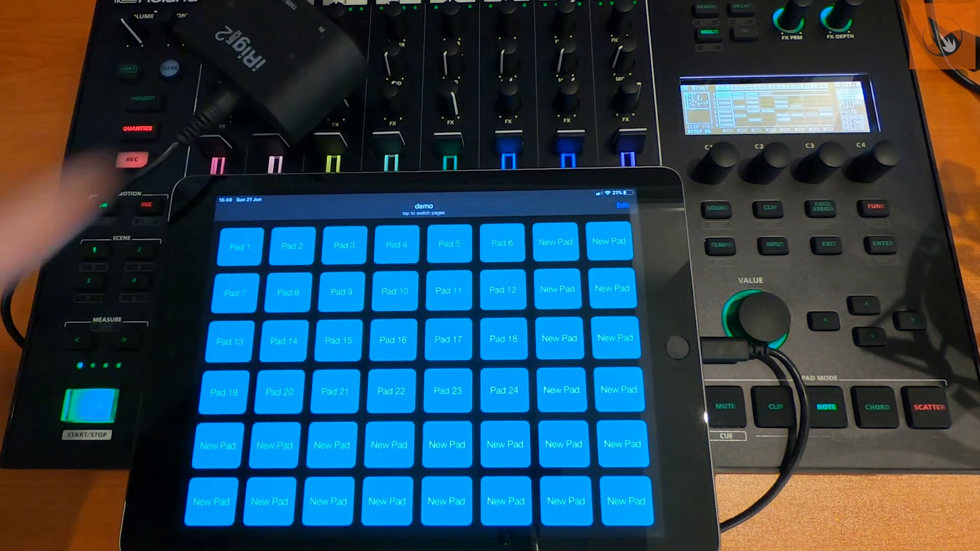